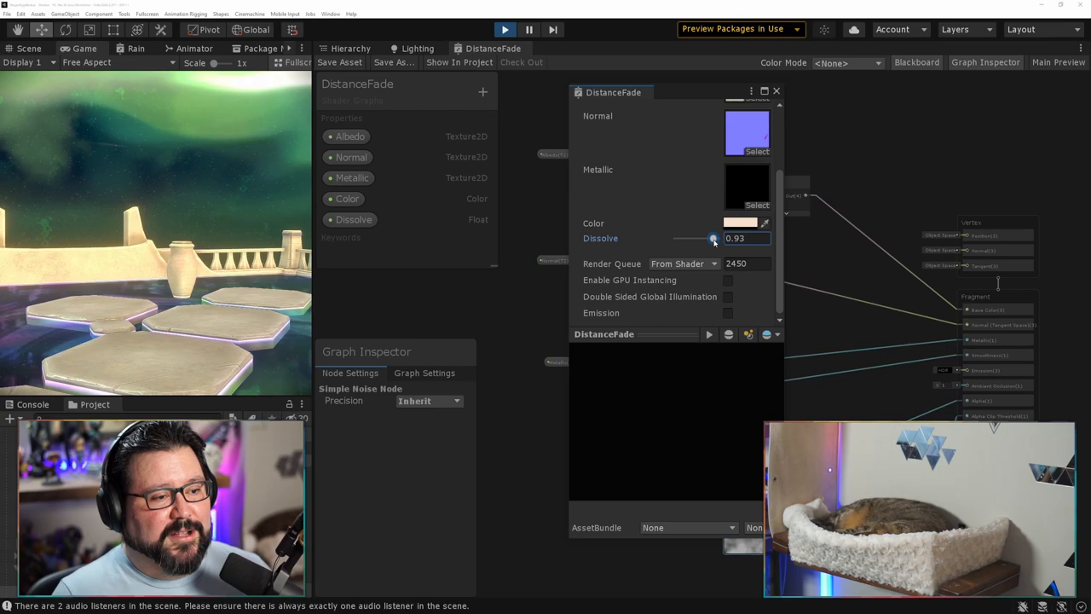
Drag the DistanceFade material's Dissolve slider to lower its value and preview the dissolve
left_click_drag(713, 238, 678, 238)
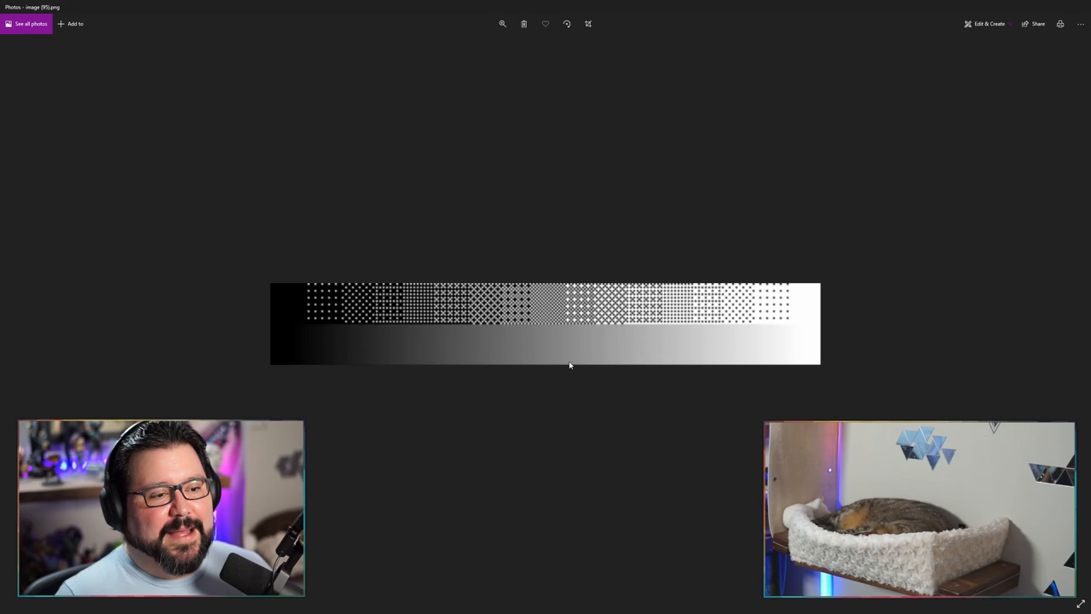
mouse_move(553, 352)
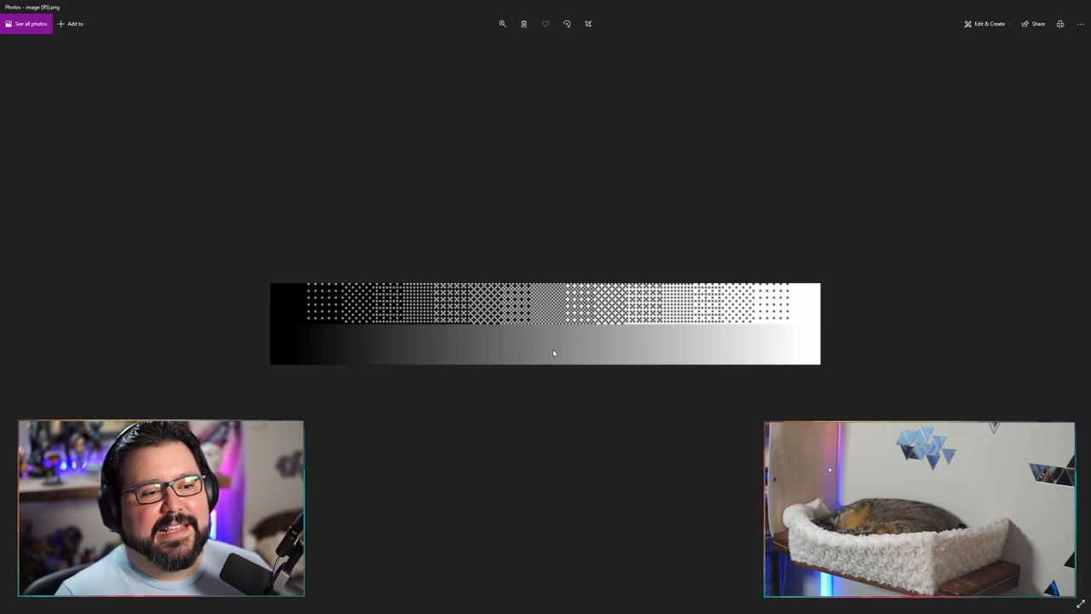
Zoom out on the dither-versus-gradient reference image in Photos
left_click(502, 23)
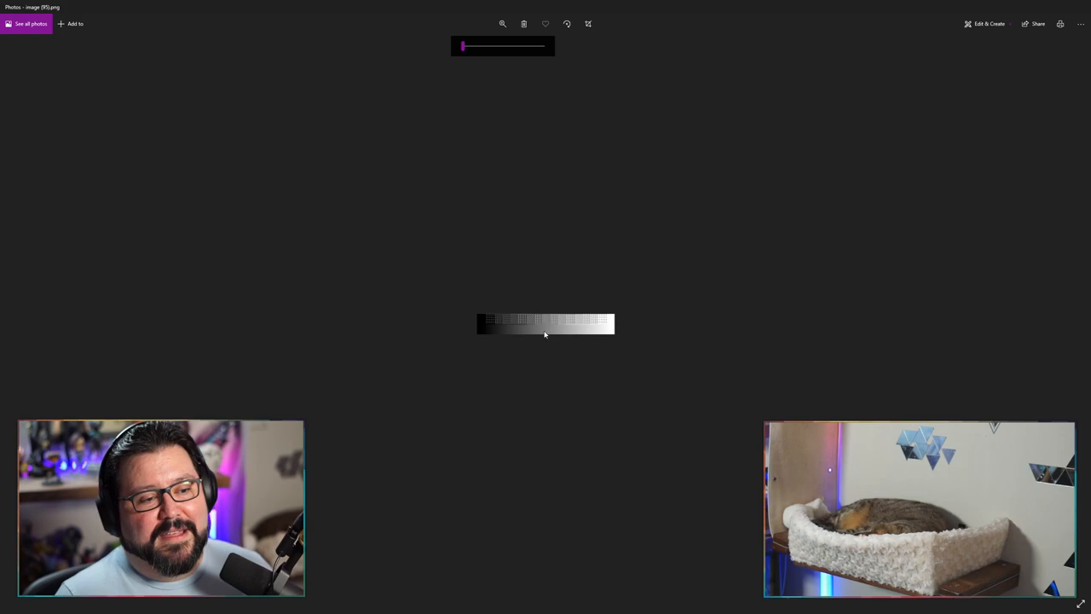
left_click_drag(464, 46, 542, 46)
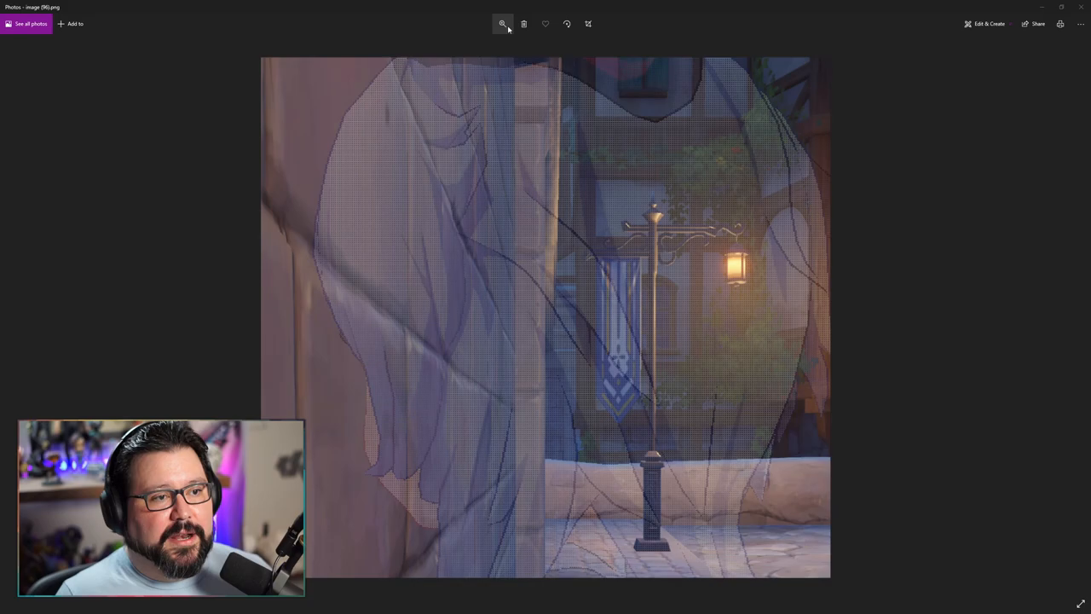
Zoom into the dithered character screenshot to inspect its dot pattern
left_click(502, 23)
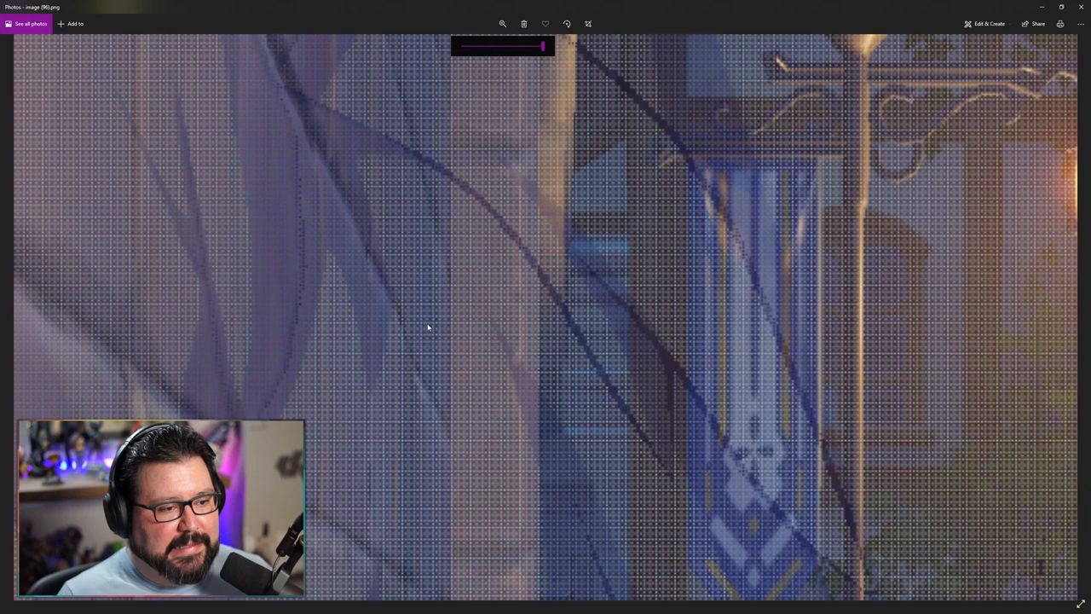
mouse_move(681, 226)
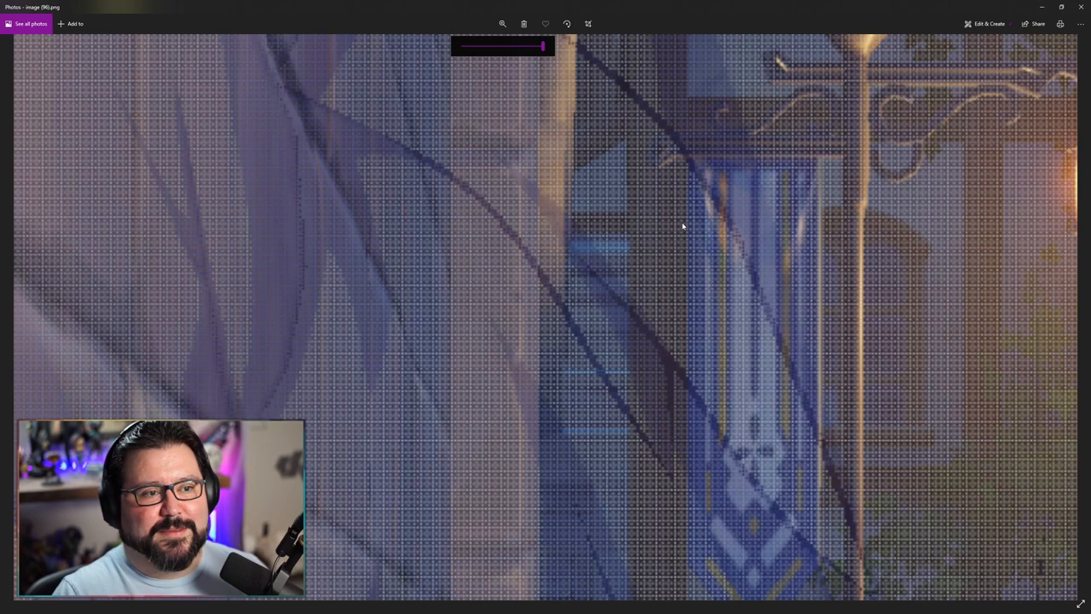
left_click_drag(543, 46, 522, 46)
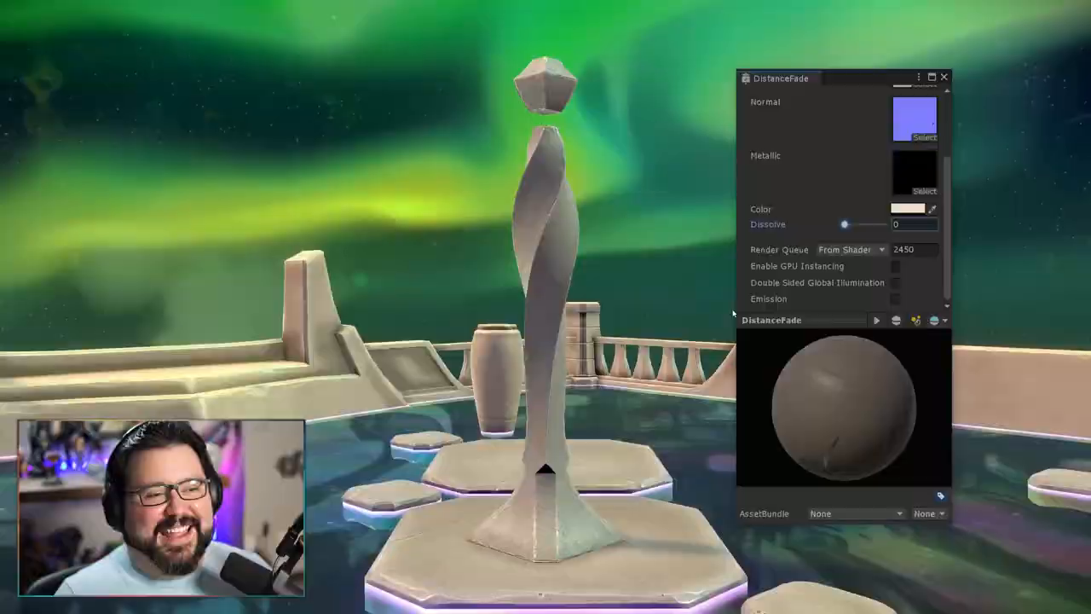
Raise the statue's Dissolve to 1 to fade it out, then lower it back
left_click_drag(844, 224, 865, 224)
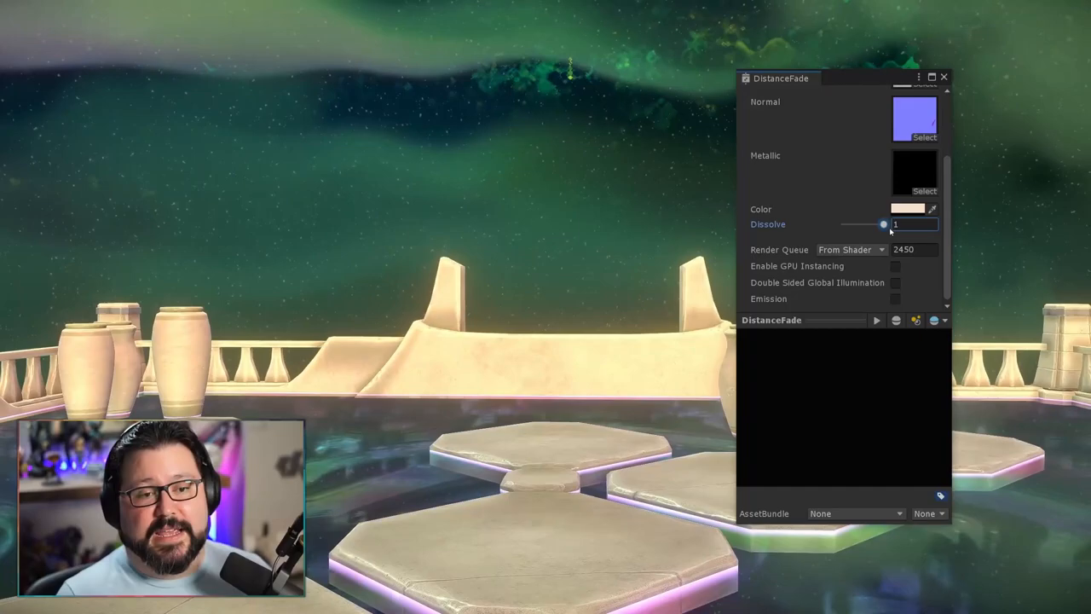
left_click_drag(884, 223, 843, 223)
type("posi")
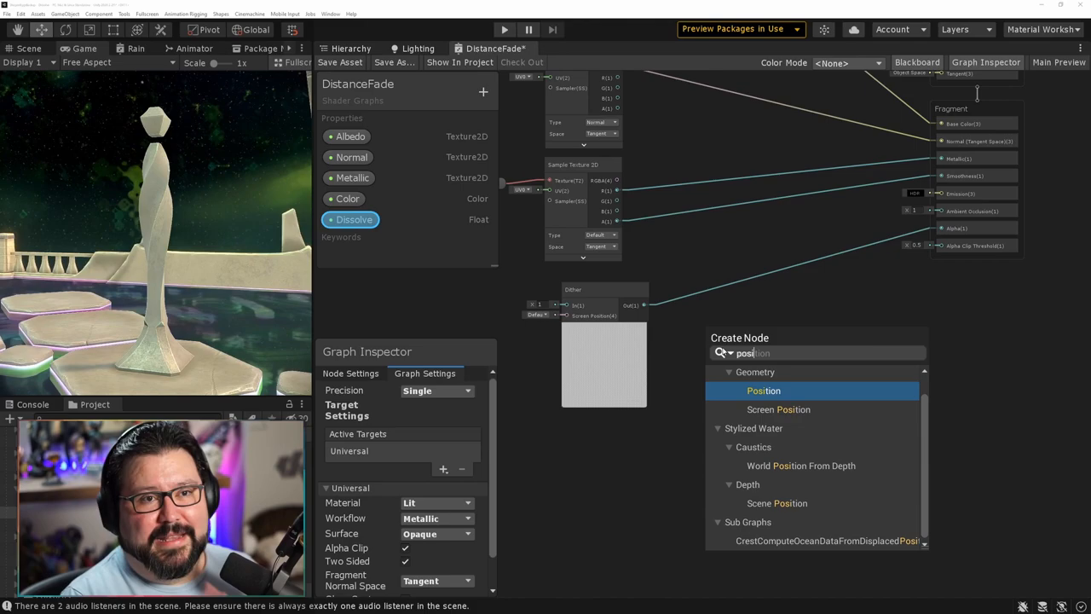
Add a Position node in Object space, then add an Object node
left_click(763, 390)
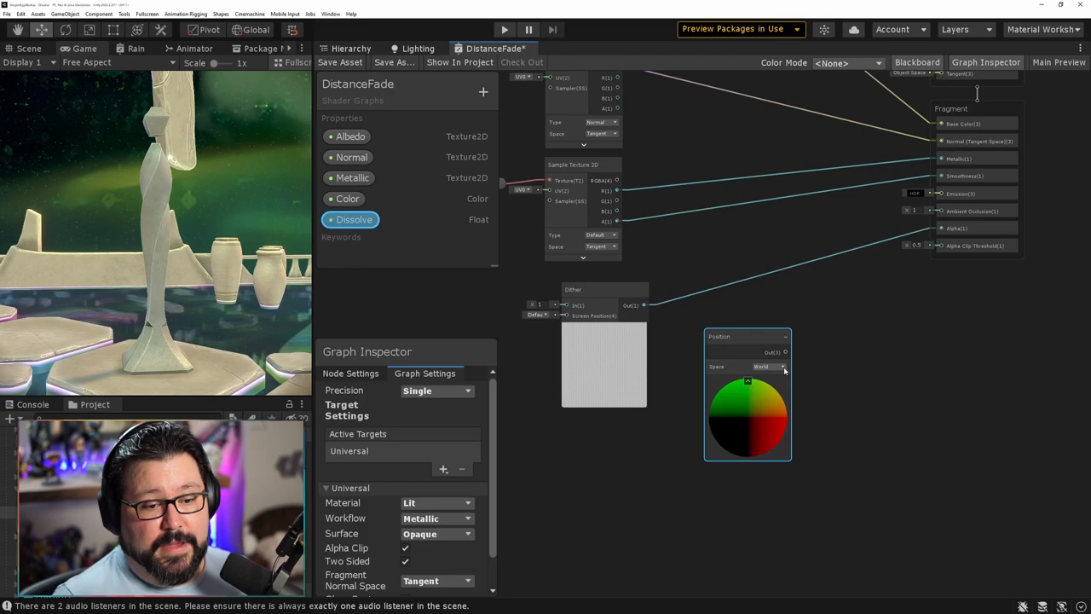
left_click(768, 365)
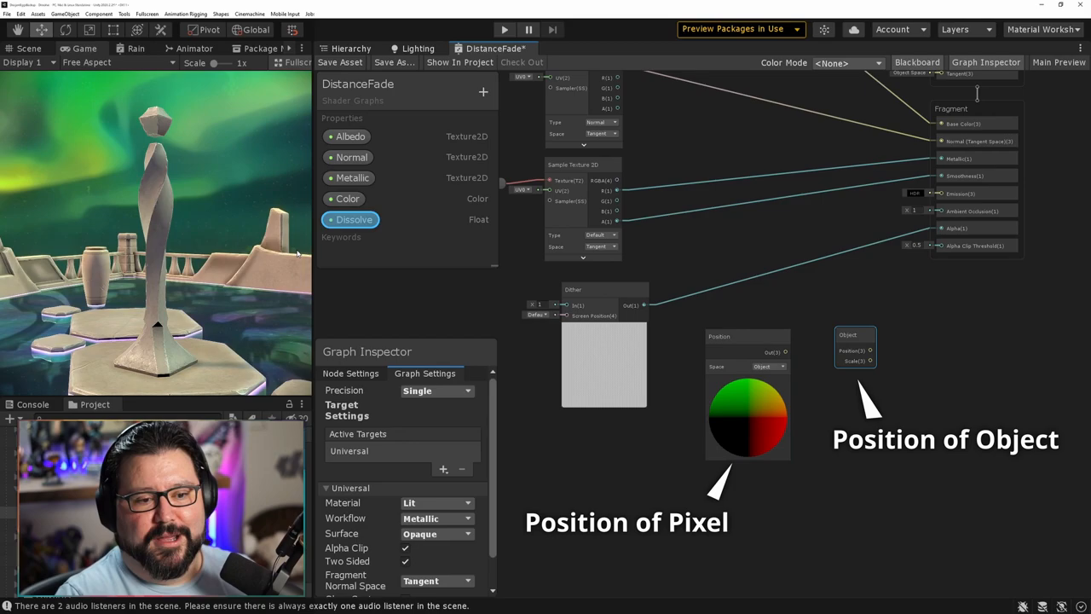
left_click(748, 335)
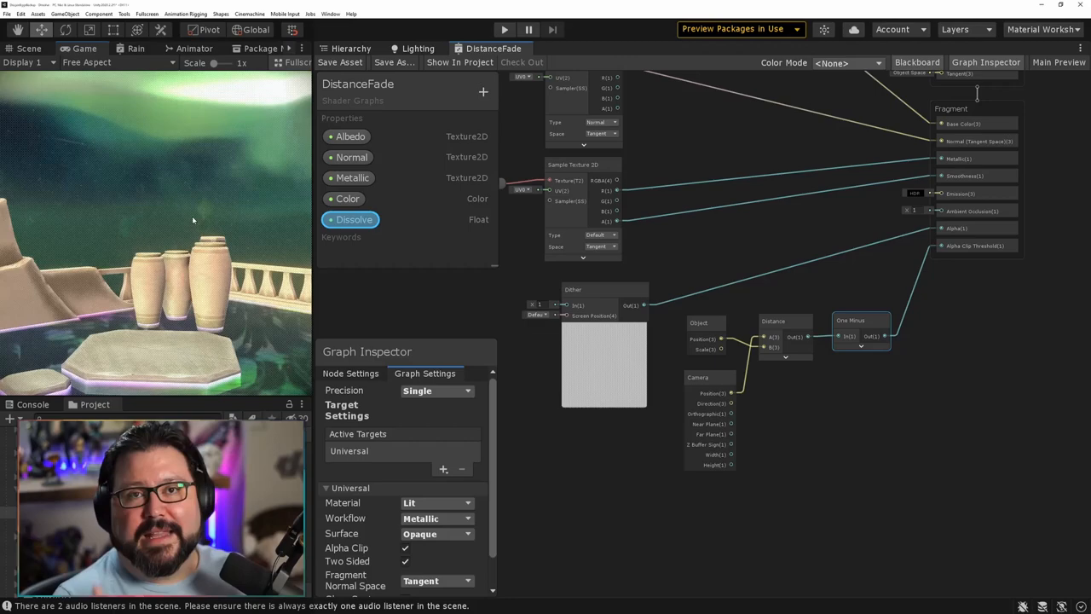
Begin adding a new property from the Blackboard + button
left_click(483, 92)
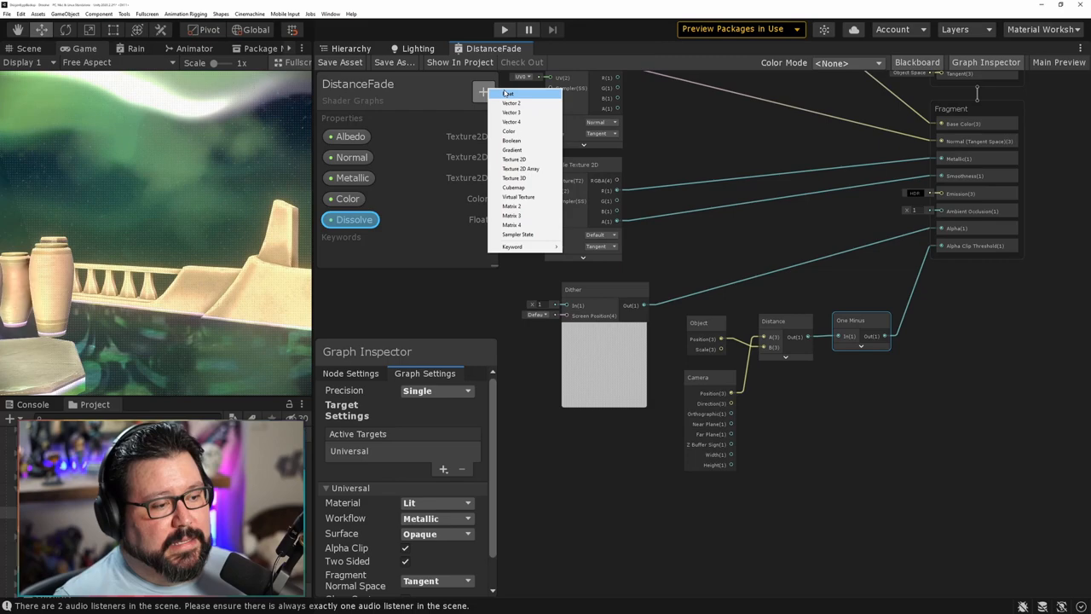
Add another Float property and name it 'MassXDistance'
left_click(509, 94)
type("MinDistance")
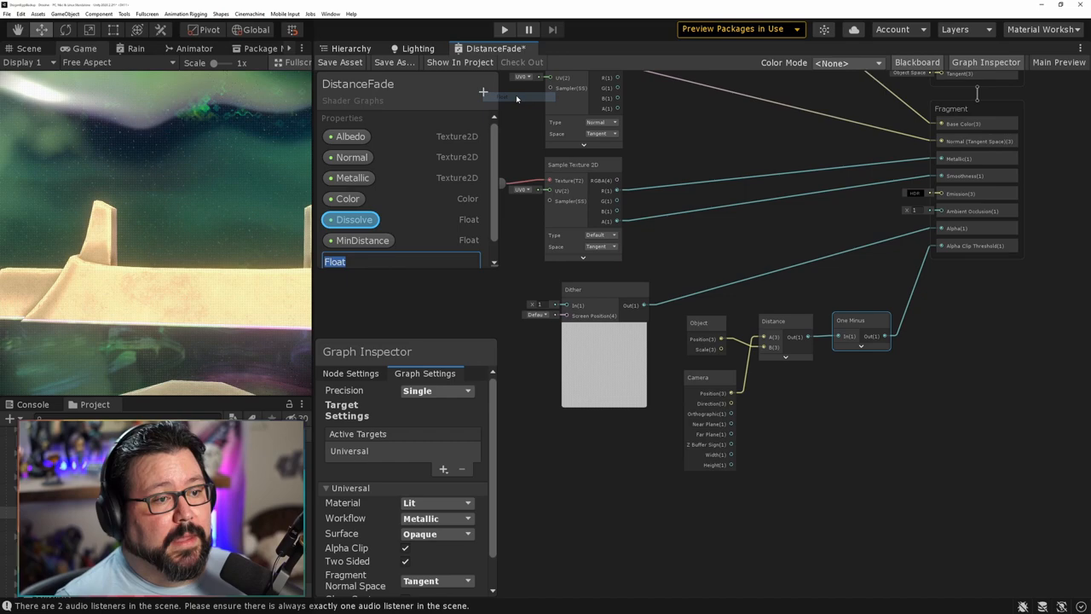
type("MassXDistance")
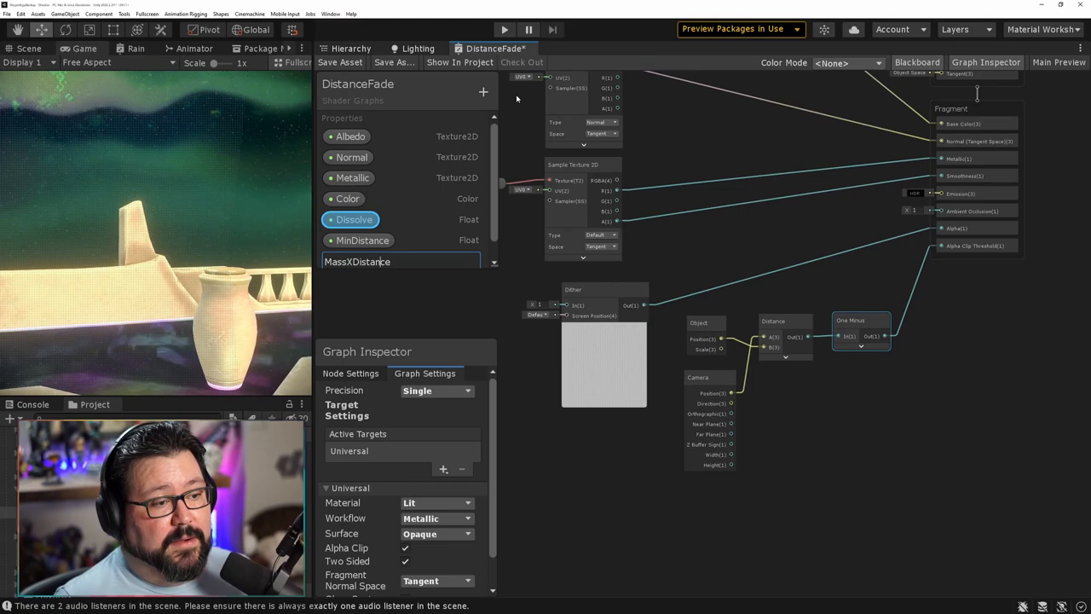